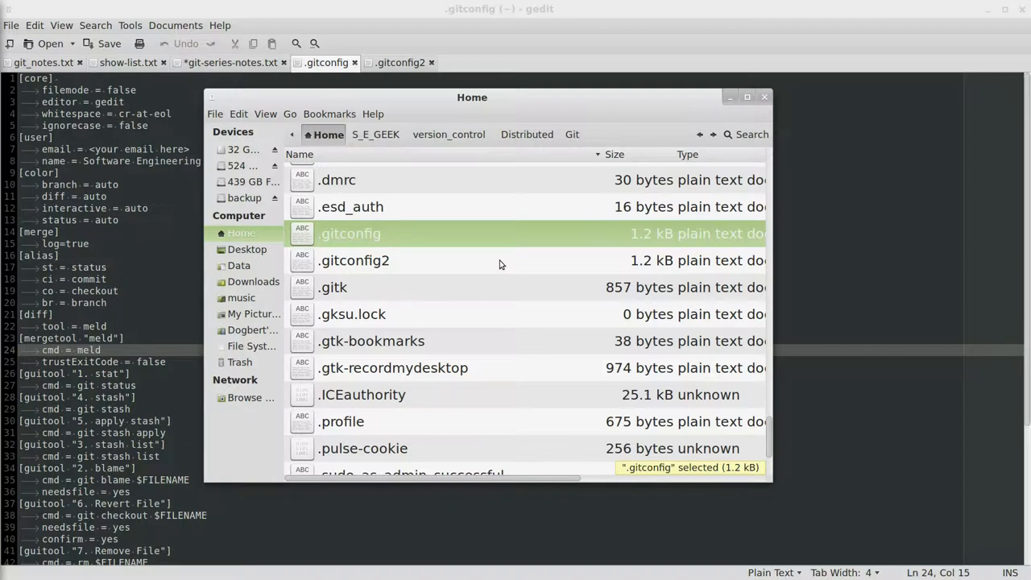
mouse_move(486, 261)
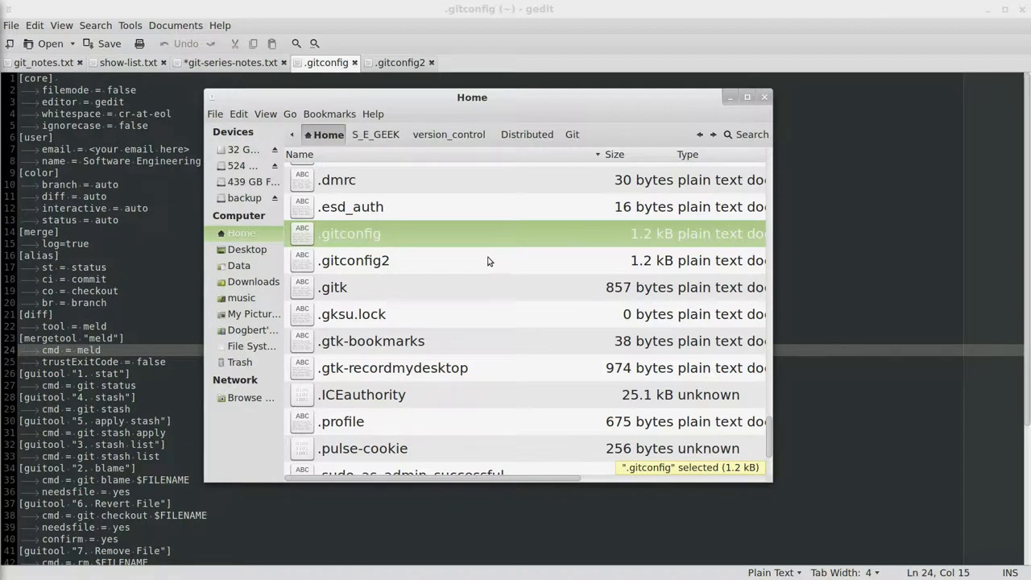
mouse_move(464, 261)
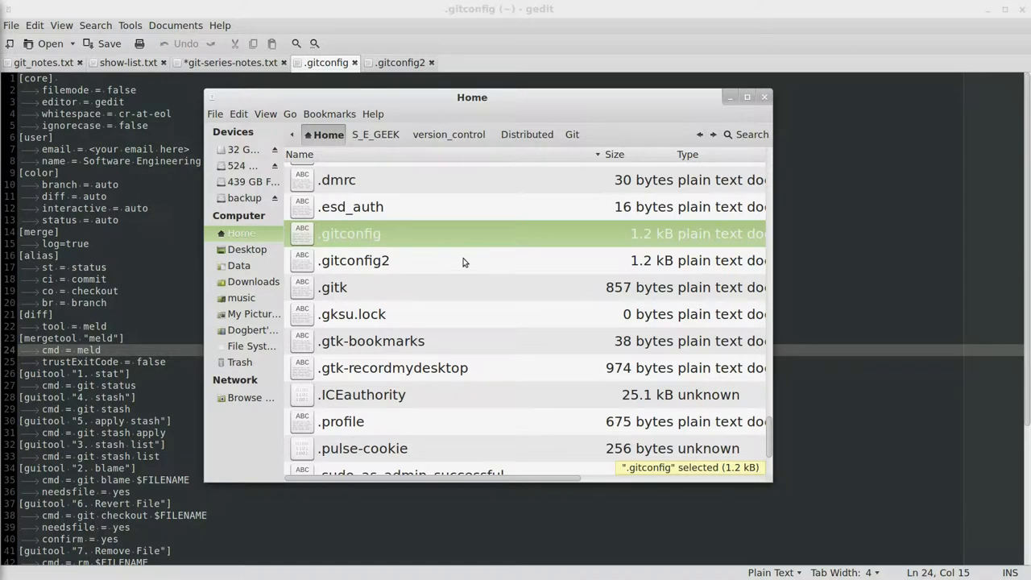
mouse_move(315, 241)
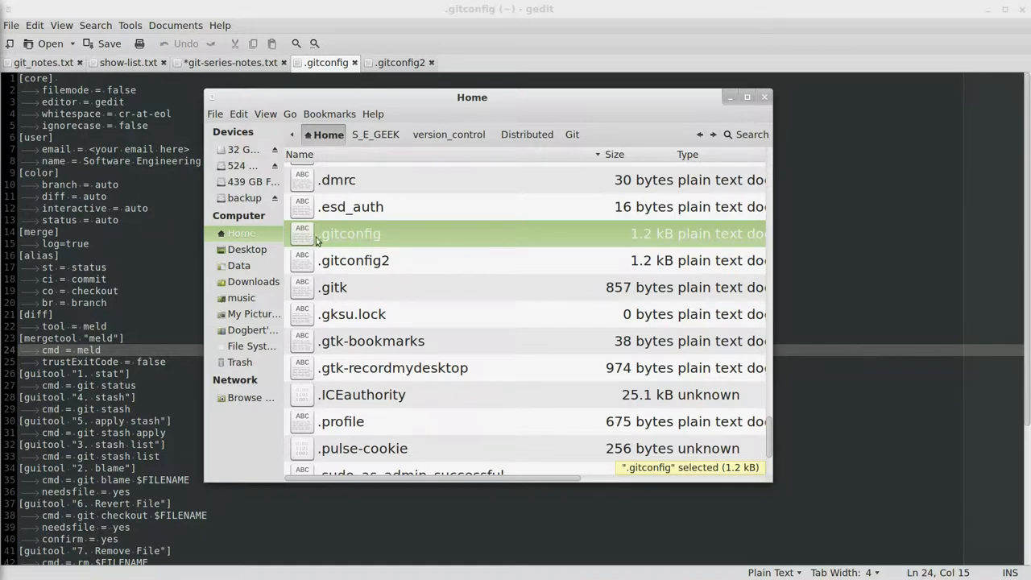
mouse_move(390, 245)
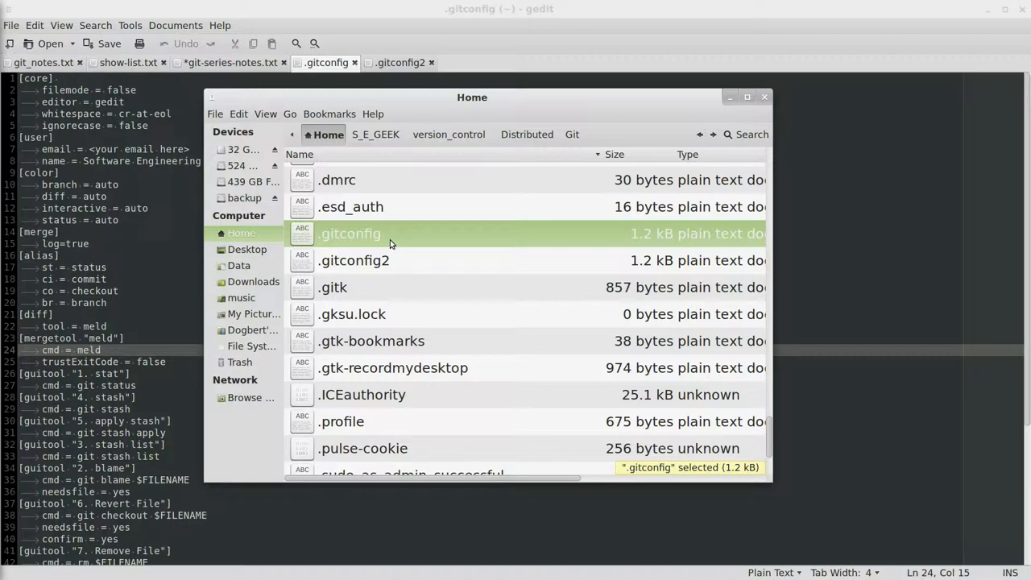
mouse_move(388, 242)
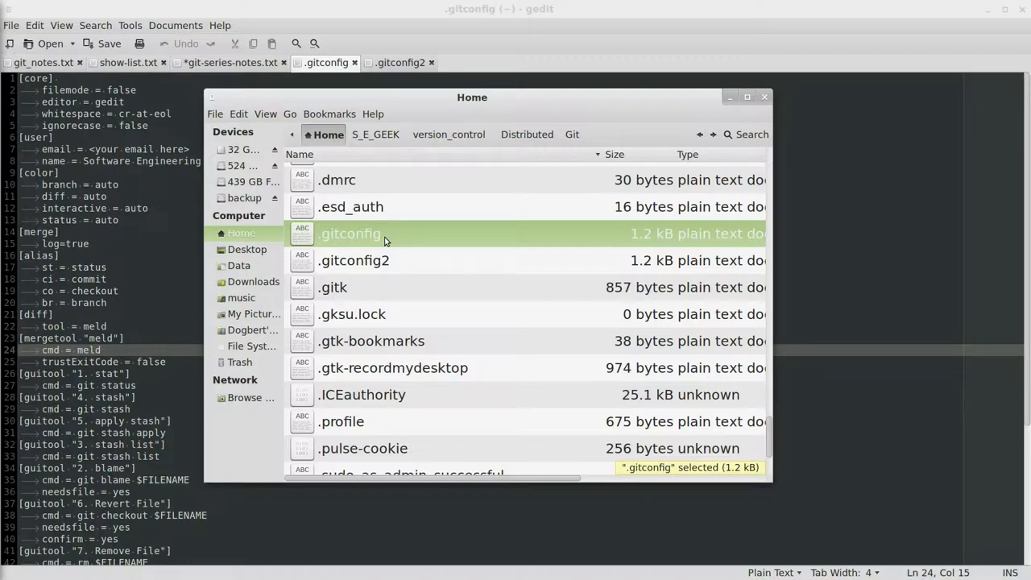
mouse_move(341, 237)
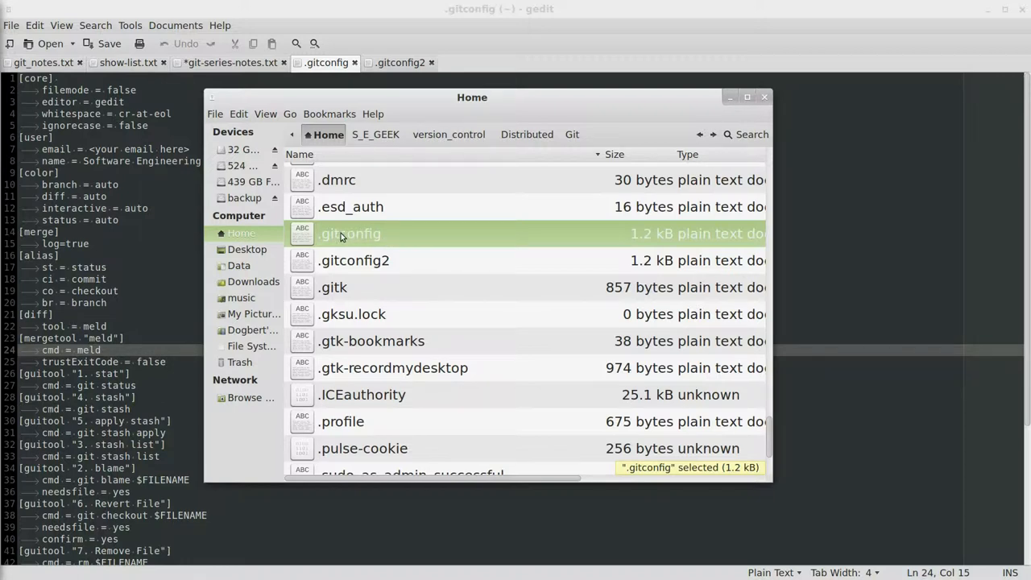
mouse_move(288, 163)
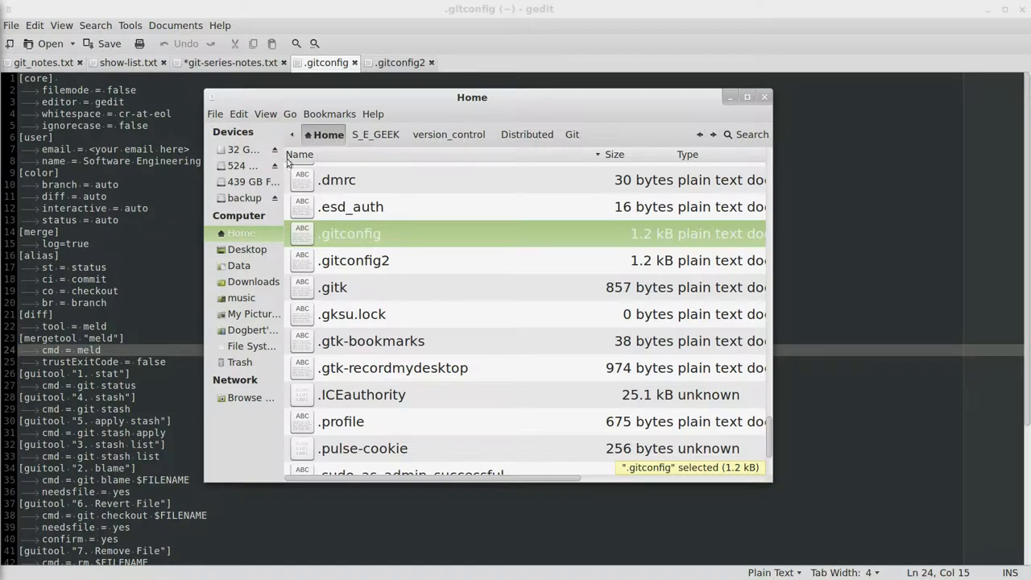
Adjust the folder display options so the home folder's contents are listed.
click(264, 112)
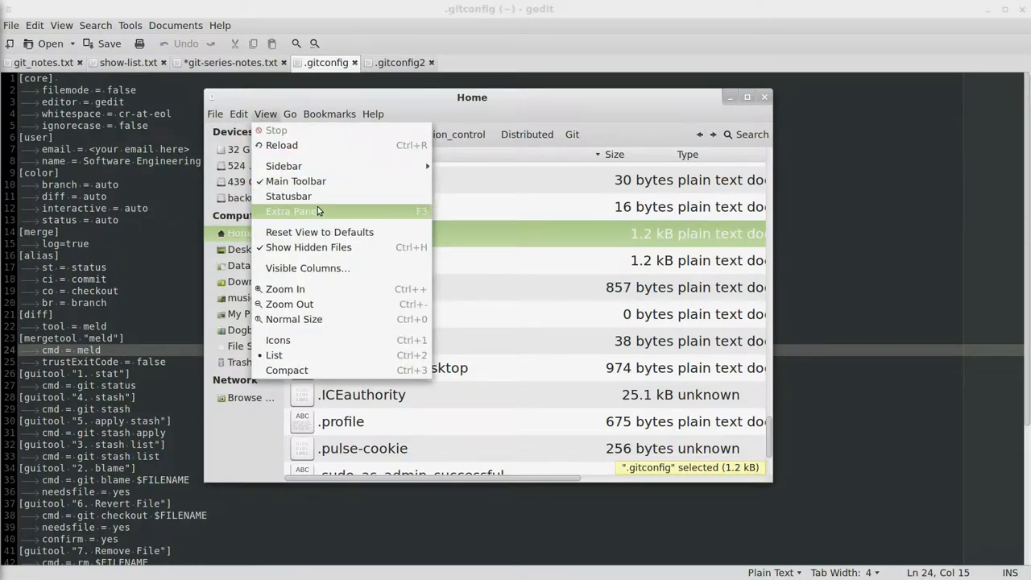
click(373, 113)
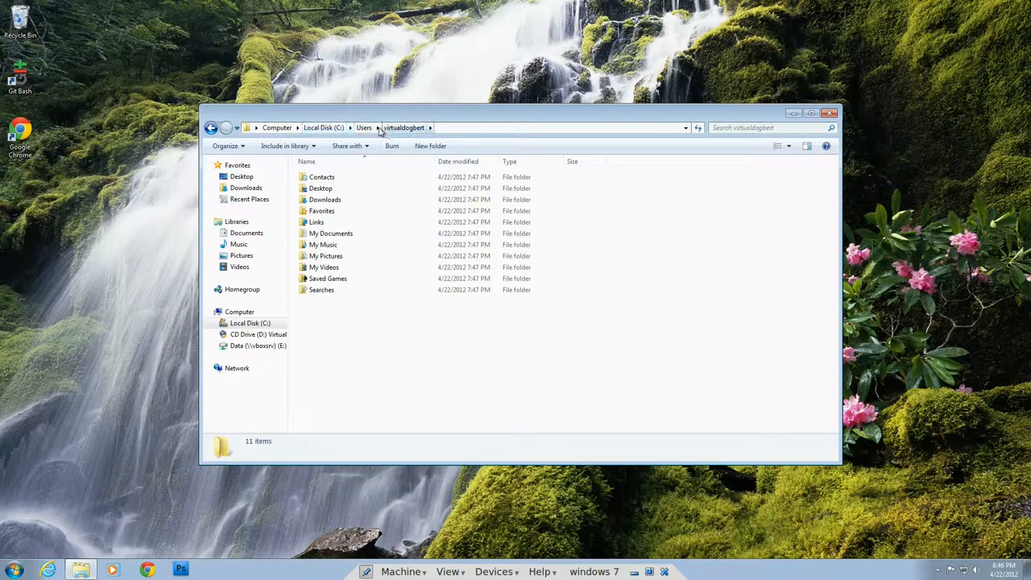
mouse_move(380, 199)
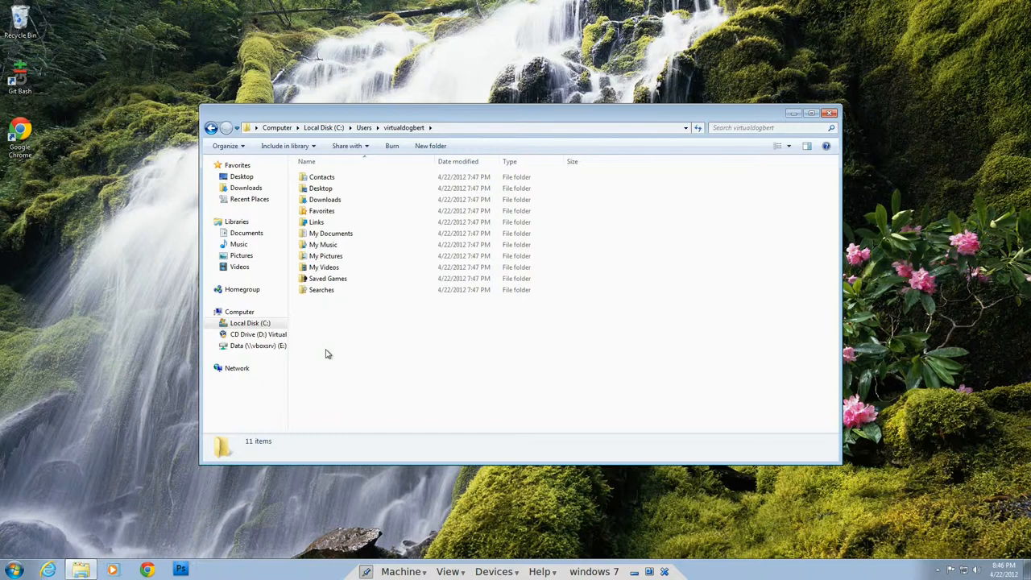
mouse_move(346, 386)
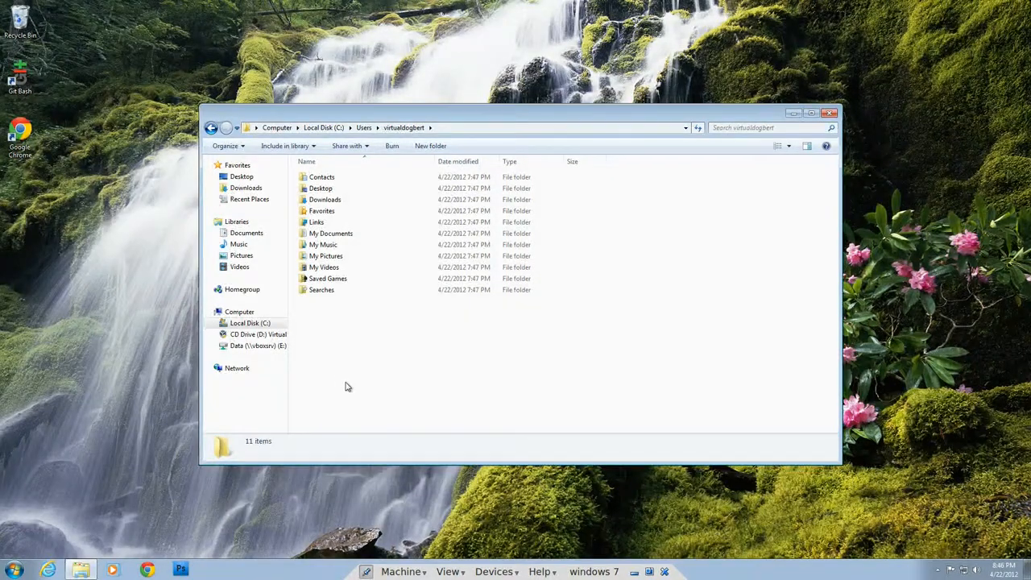
mouse_move(351, 351)
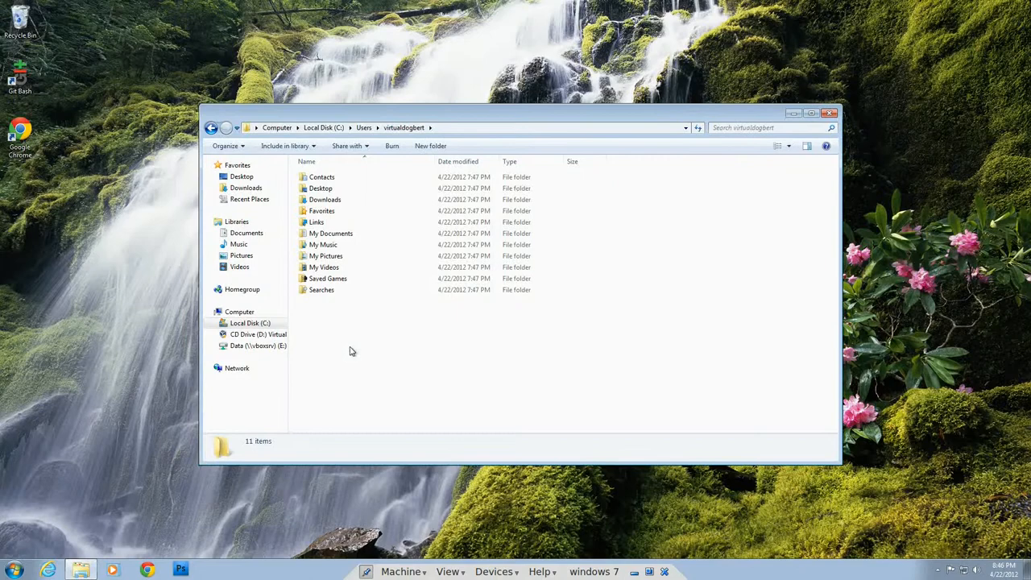
mouse_move(336, 356)
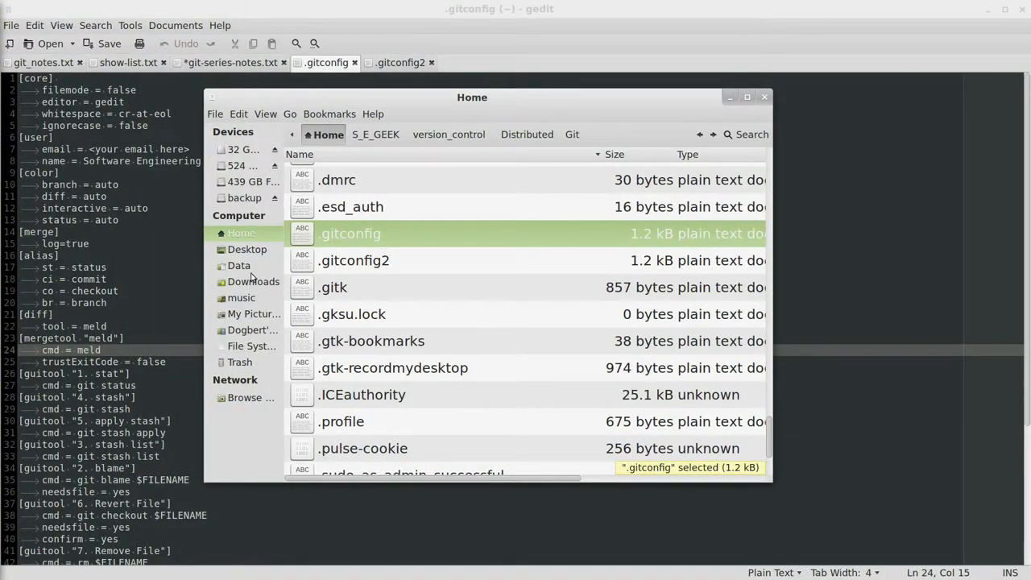
mouse_move(255, 280)
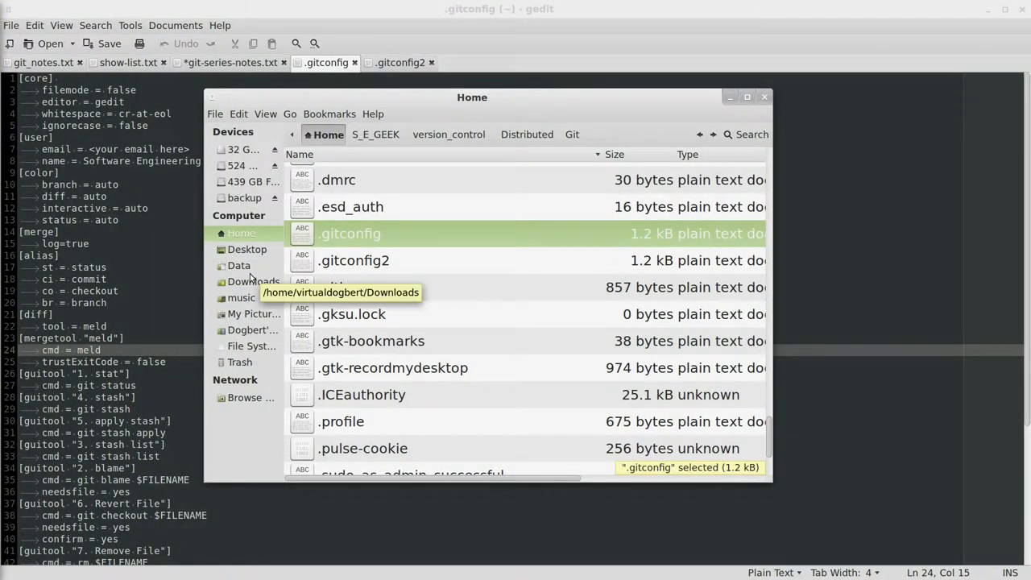
mouse_move(238, 265)
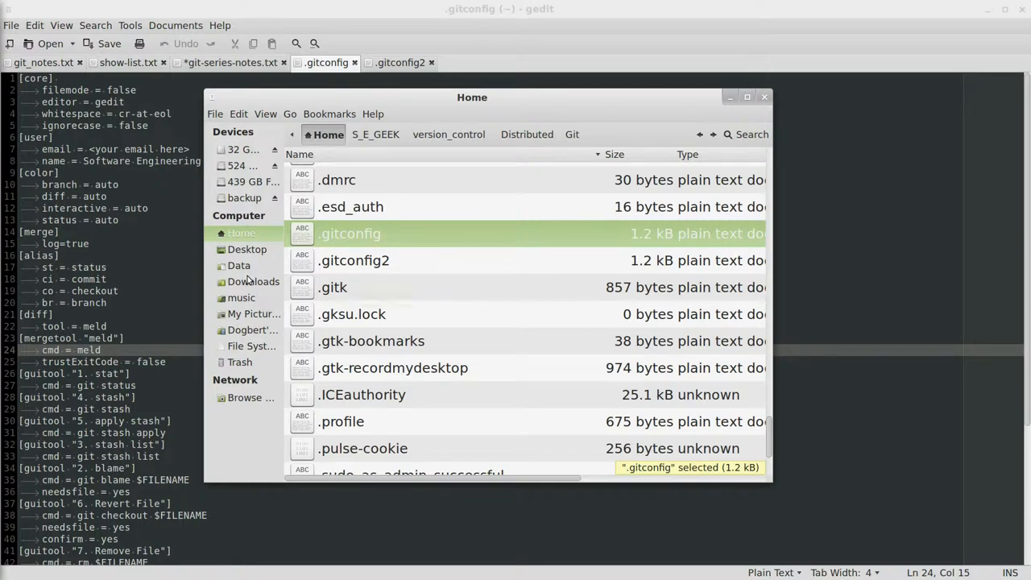
mouse_move(255, 209)
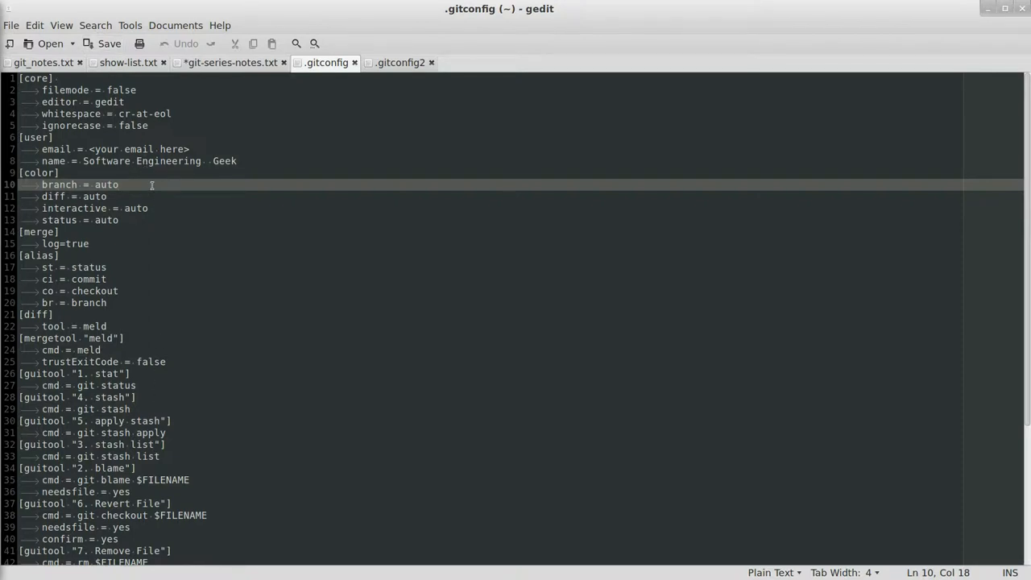
mouse_move(211, 415)
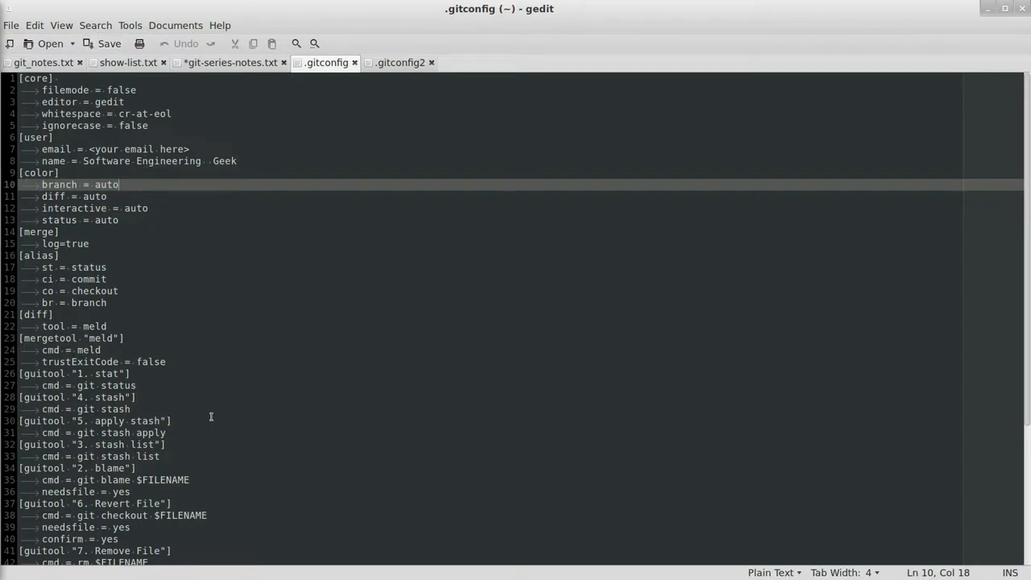
mouse_move(171, 178)
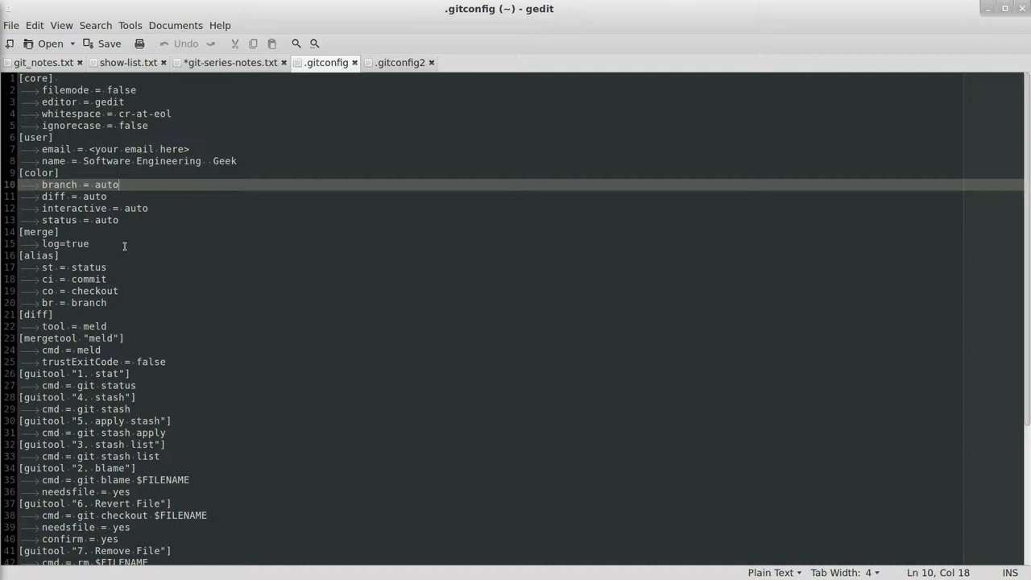
mouse_move(31, 355)
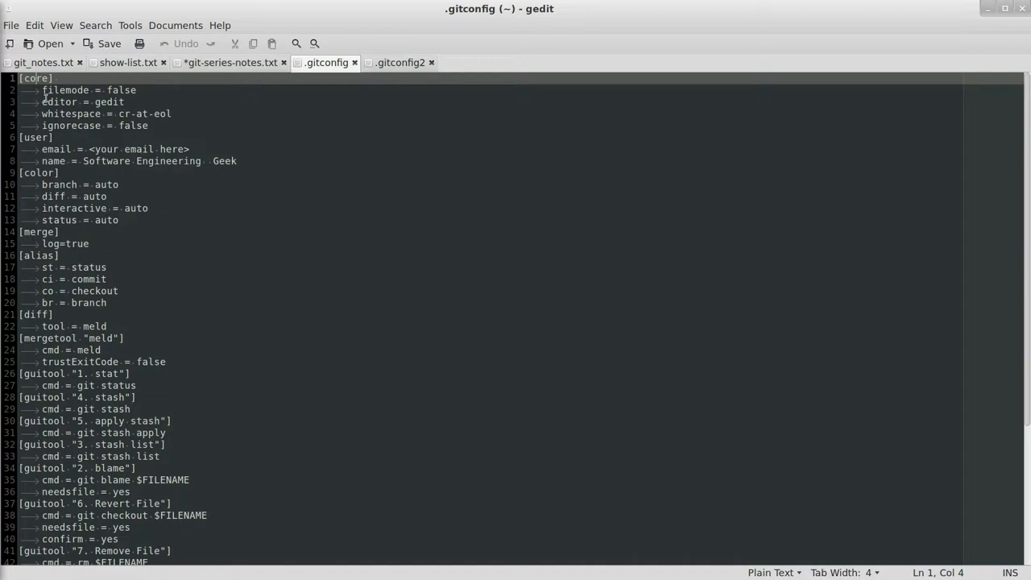
mouse_move(136, 95)
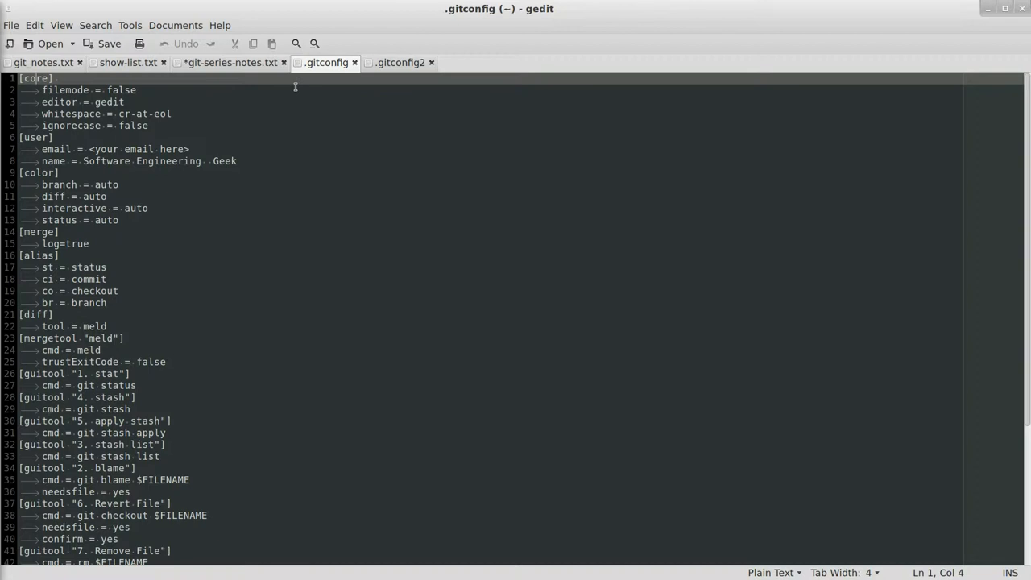
mouse_move(116, 124)
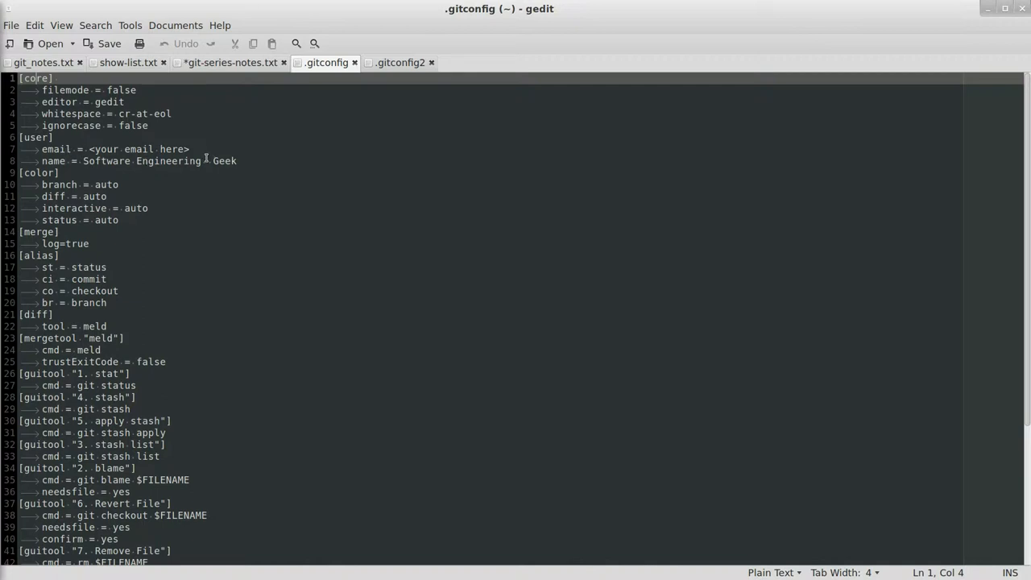
mouse_move(89, 164)
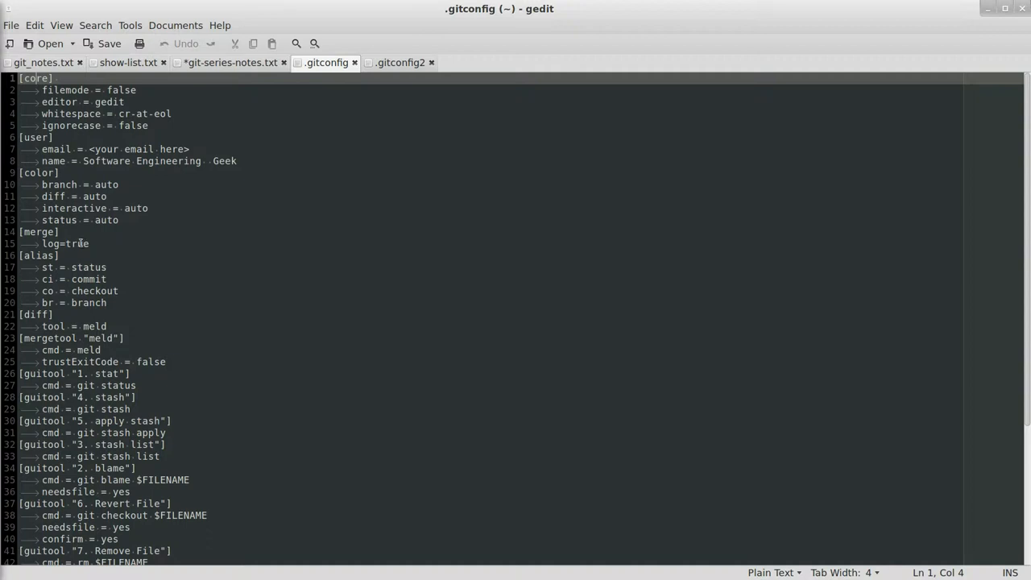
mouse_move(134, 232)
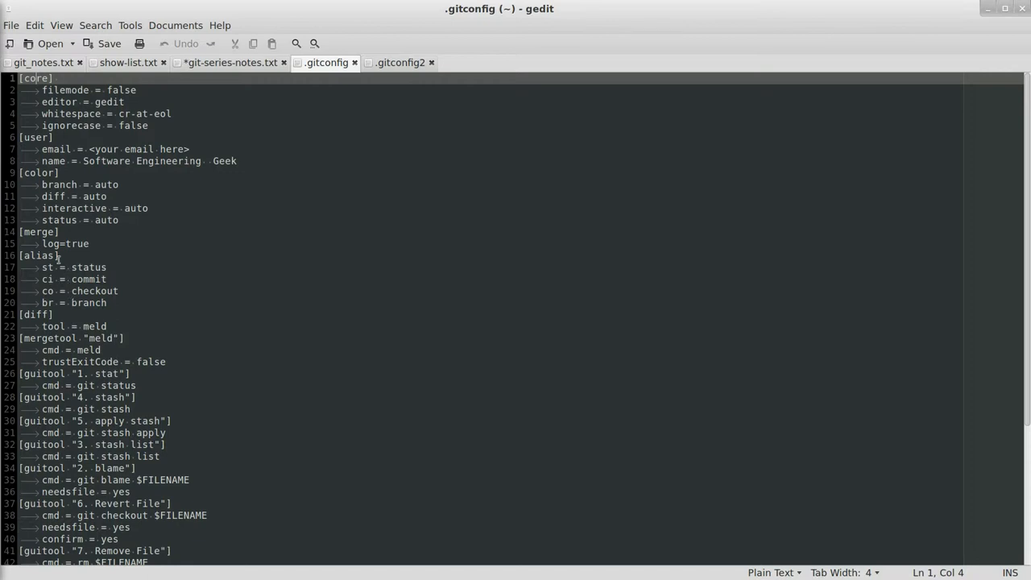
click(45, 268)
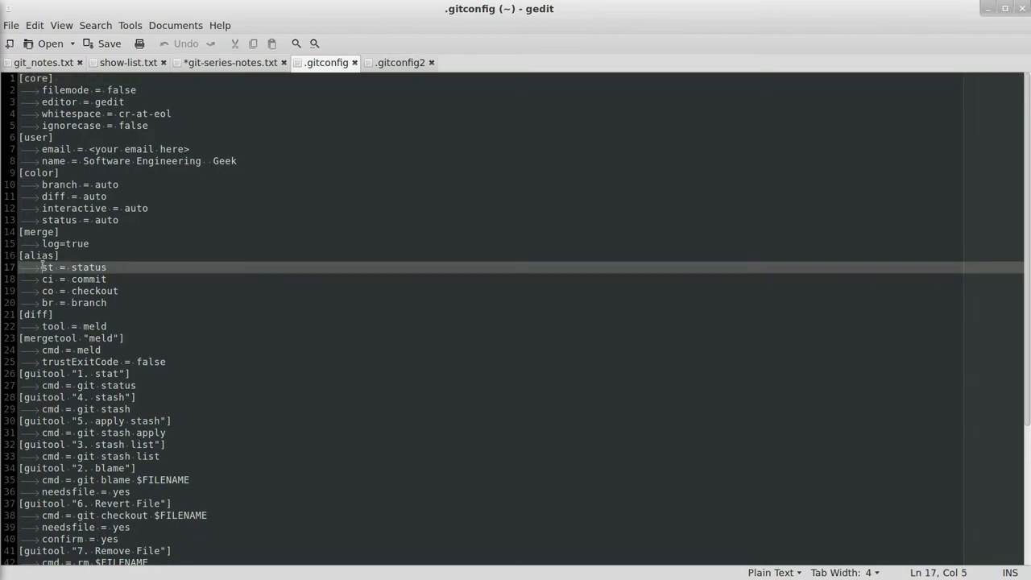
click(48, 279)
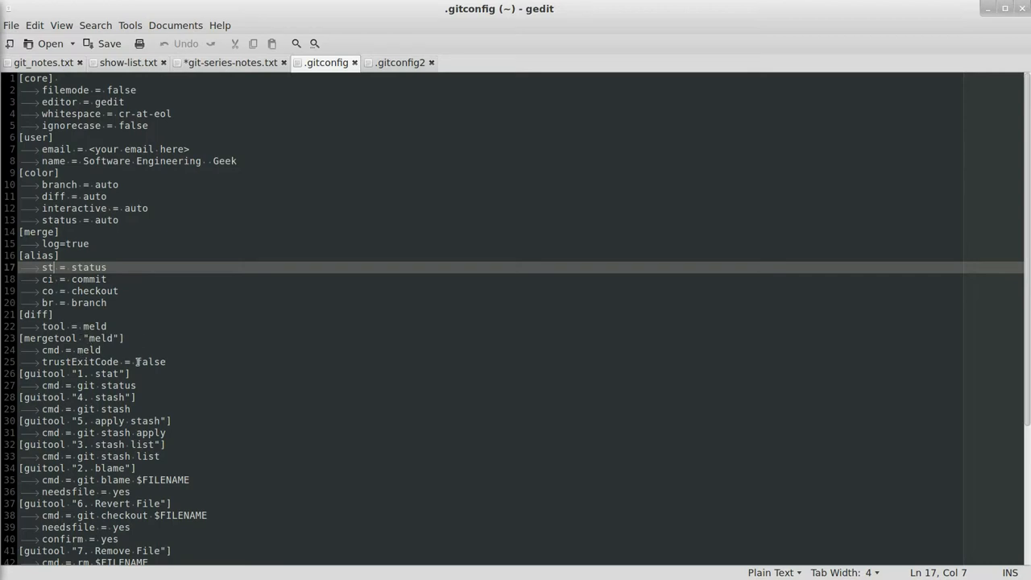
Scroll down the Linux .gitconfig to reveal the guitool, gui and mergetool keepBackup entries.
scroll(down, 3)
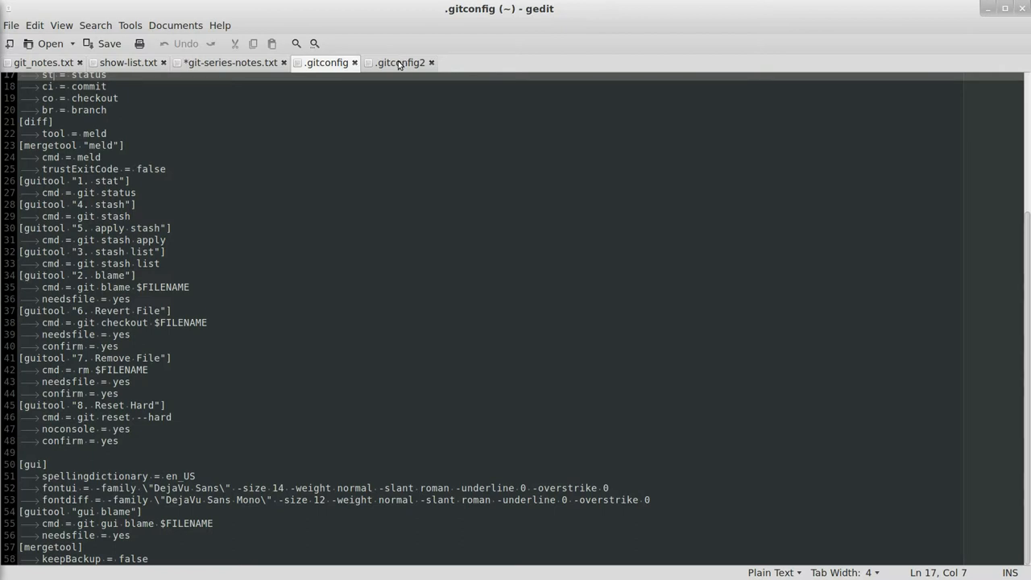
Show the Windows .gitconfig2 file and point out its core ignorecase setting.
click(399, 62)
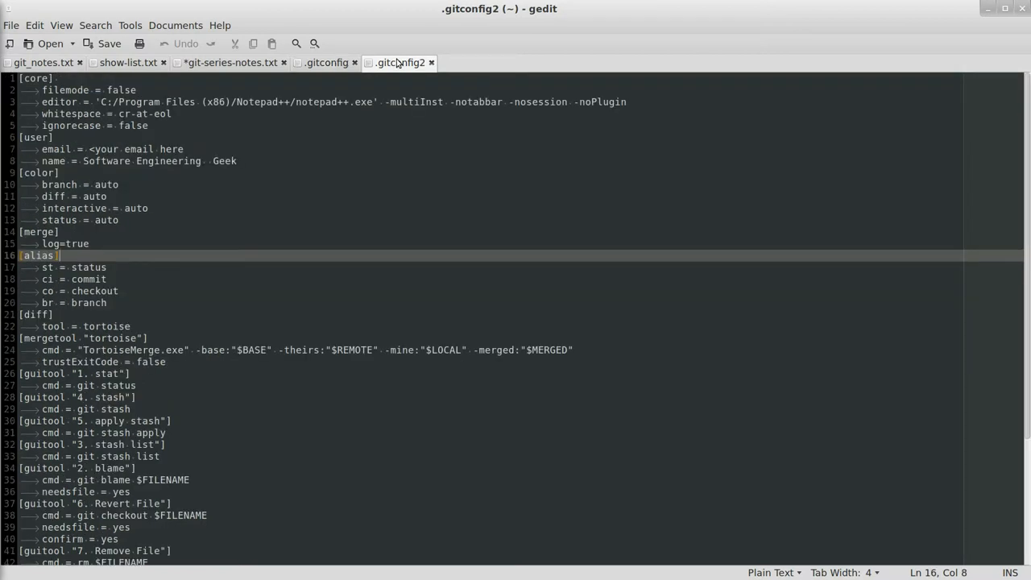
mouse_move(218, 155)
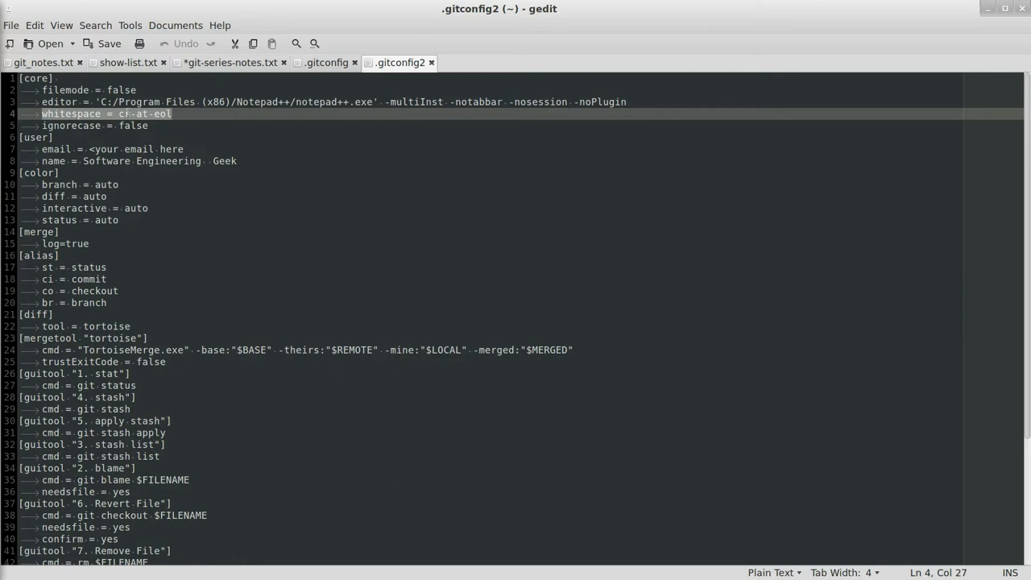
mouse_move(126, 119)
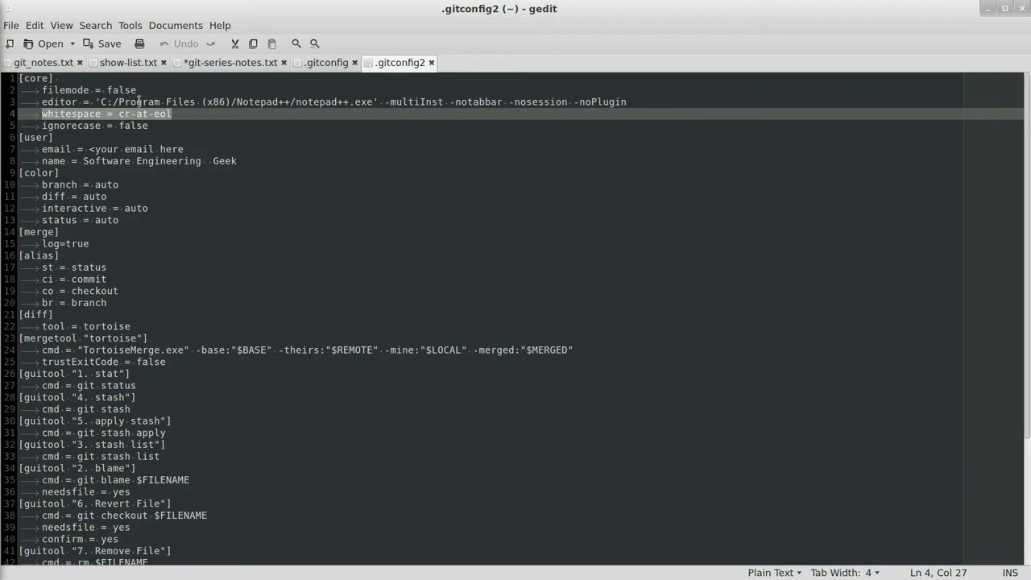
click(82, 126)
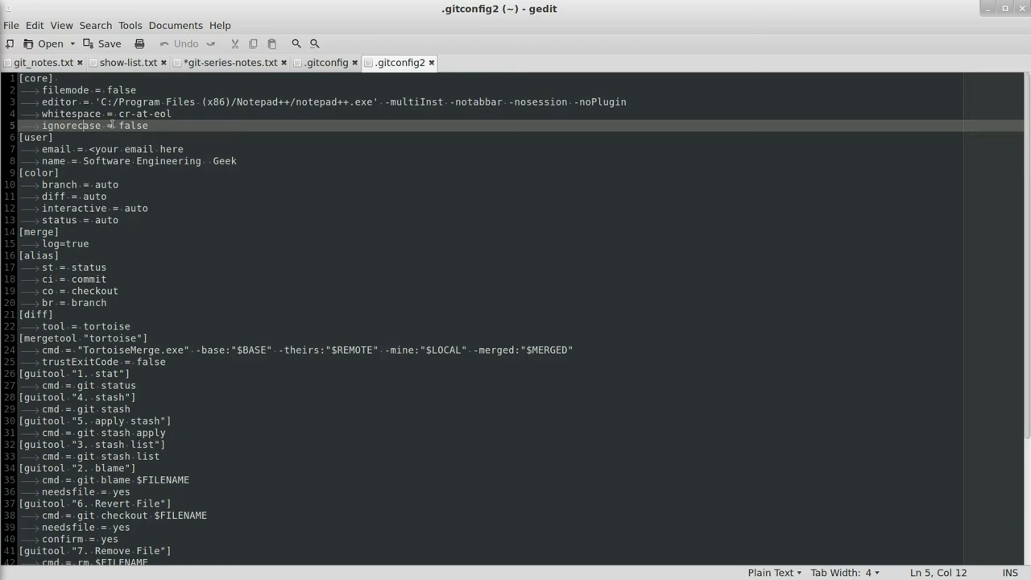
Scroll down .gitconfig2 to reveal its alias, tortoise diff/mergetool and guitool entries.
scroll(down, 3)
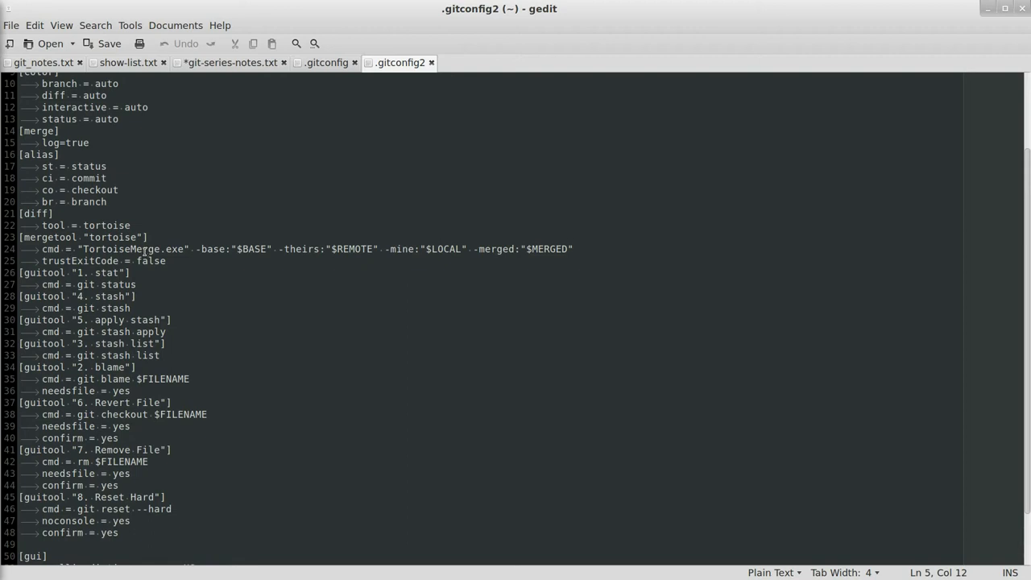
mouse_move(171, 245)
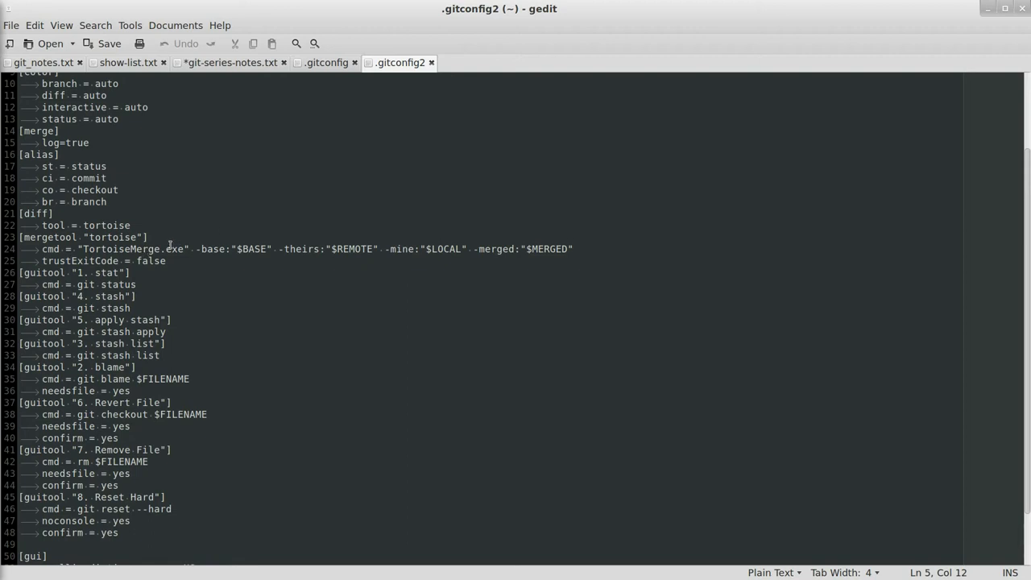
mouse_move(222, 235)
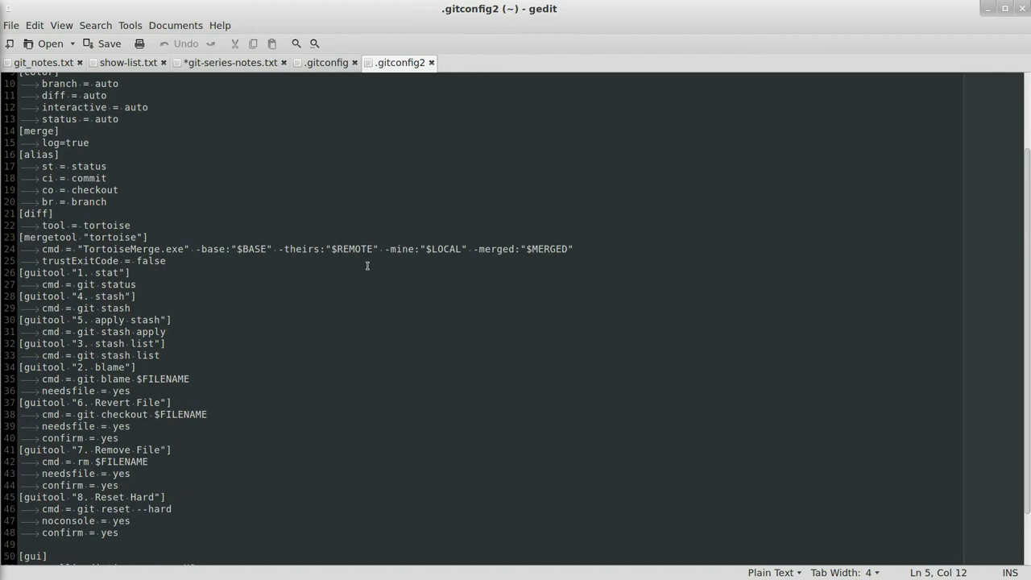
mouse_move(322, 222)
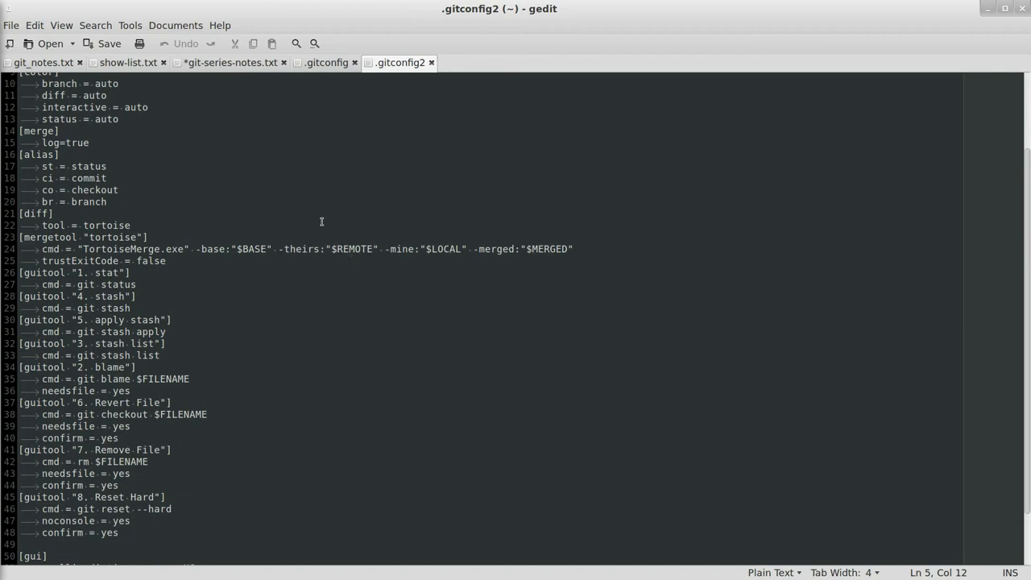
click(323, 61)
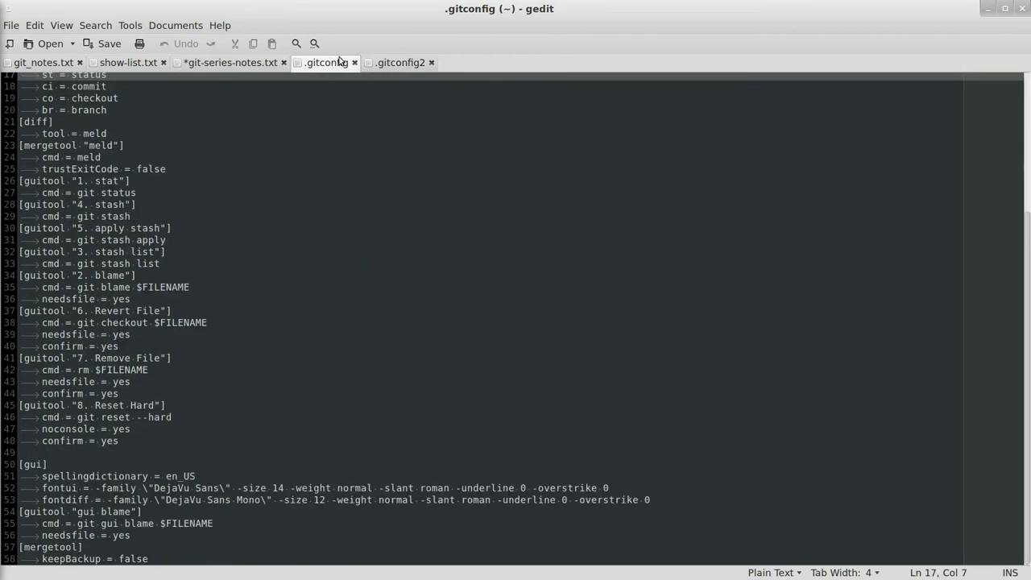
click(400, 61)
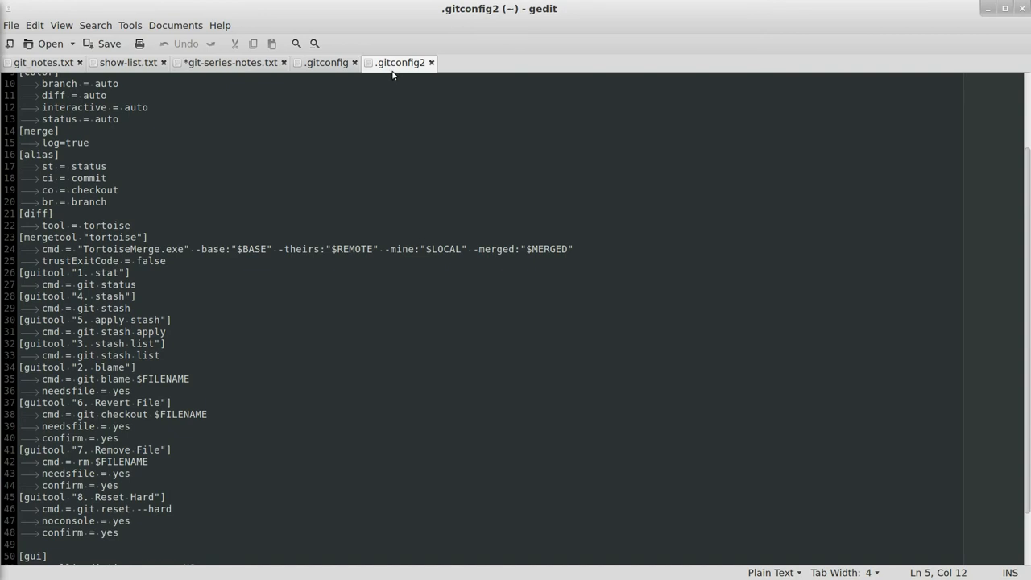
mouse_move(386, 155)
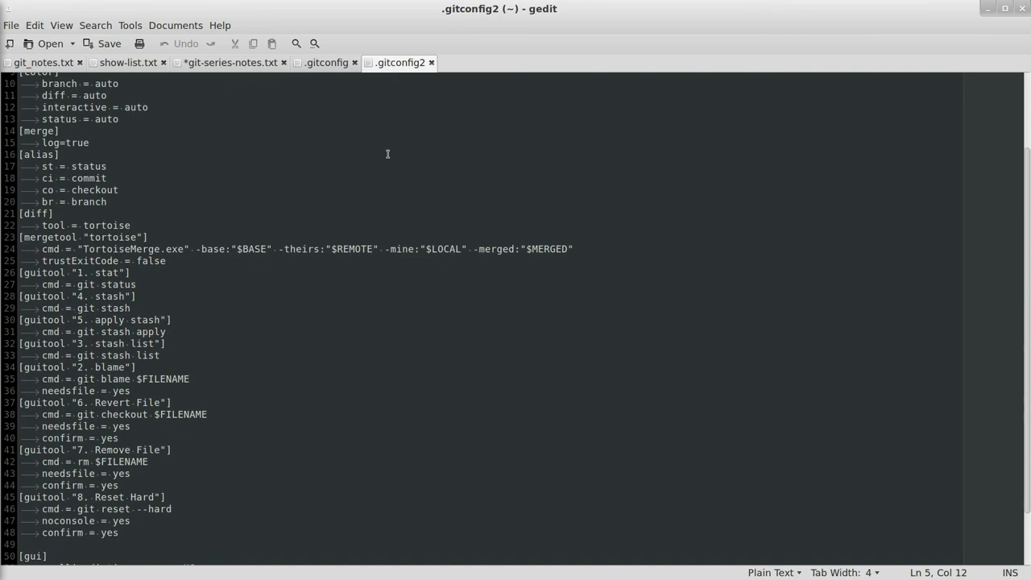
Return to the top of .gitconfig2 and mark its merge section lines for explanation.
scroll(up, 3)
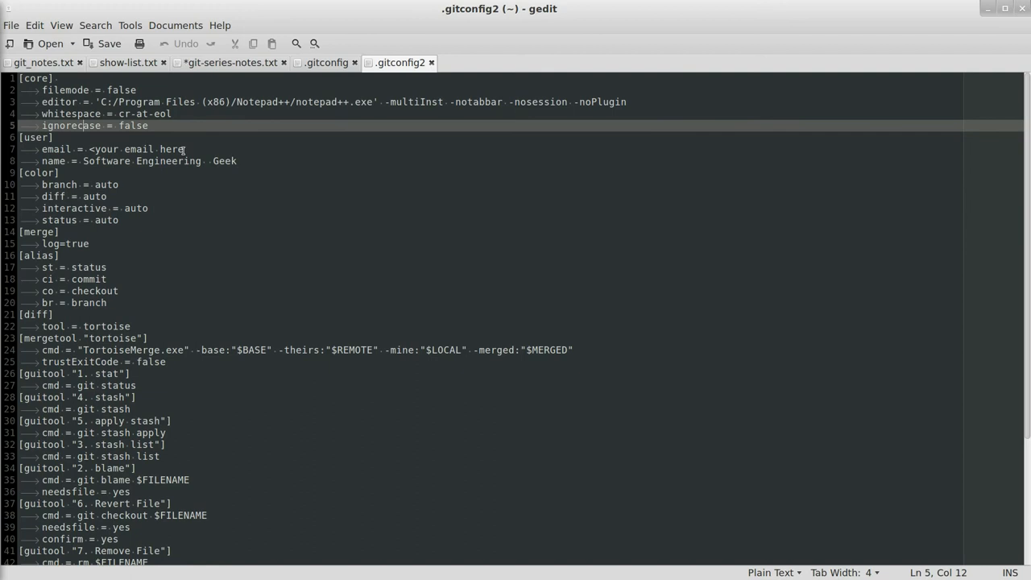
mouse_move(177, 185)
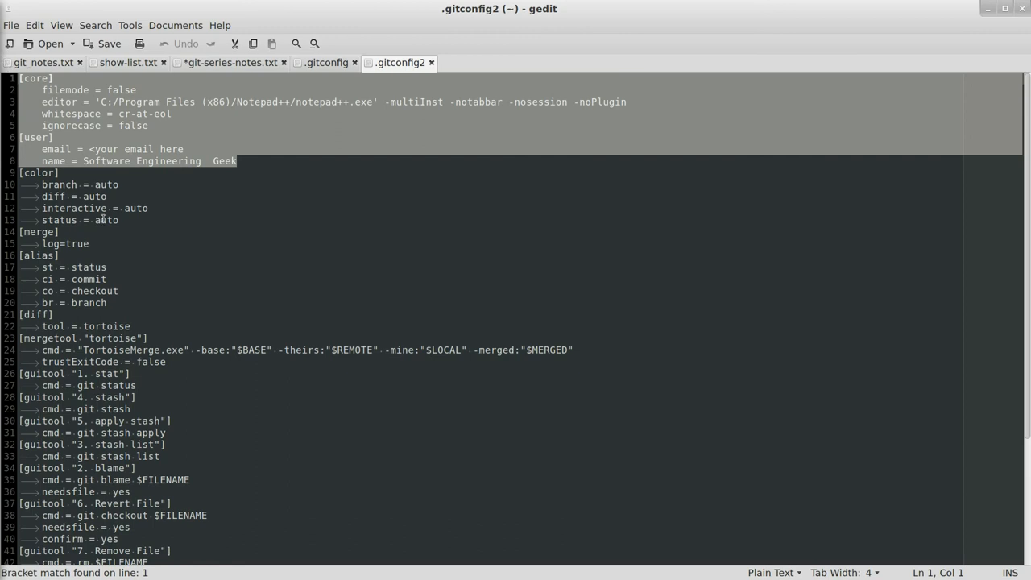
mouse_move(157, 286)
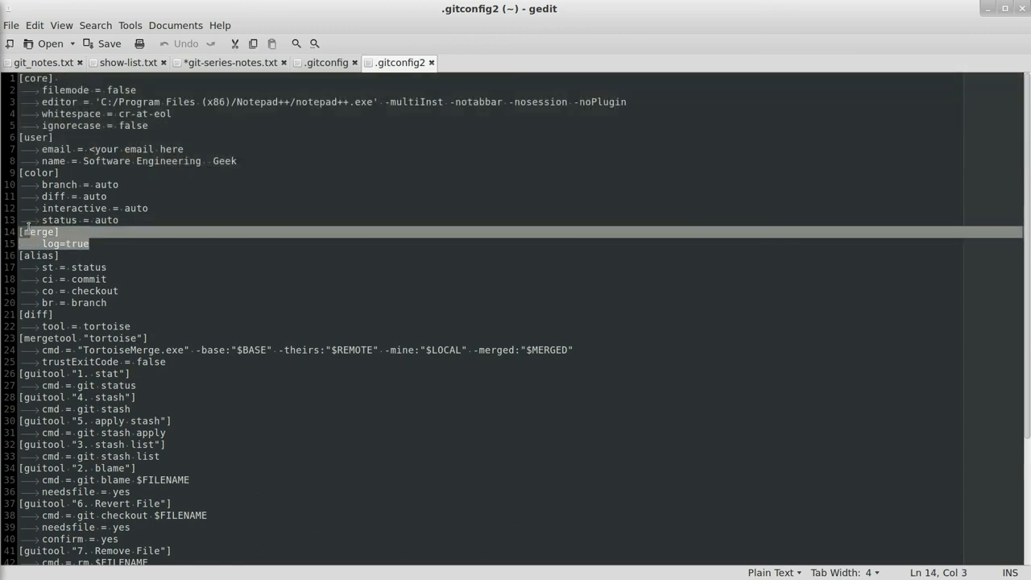
click(35, 219)
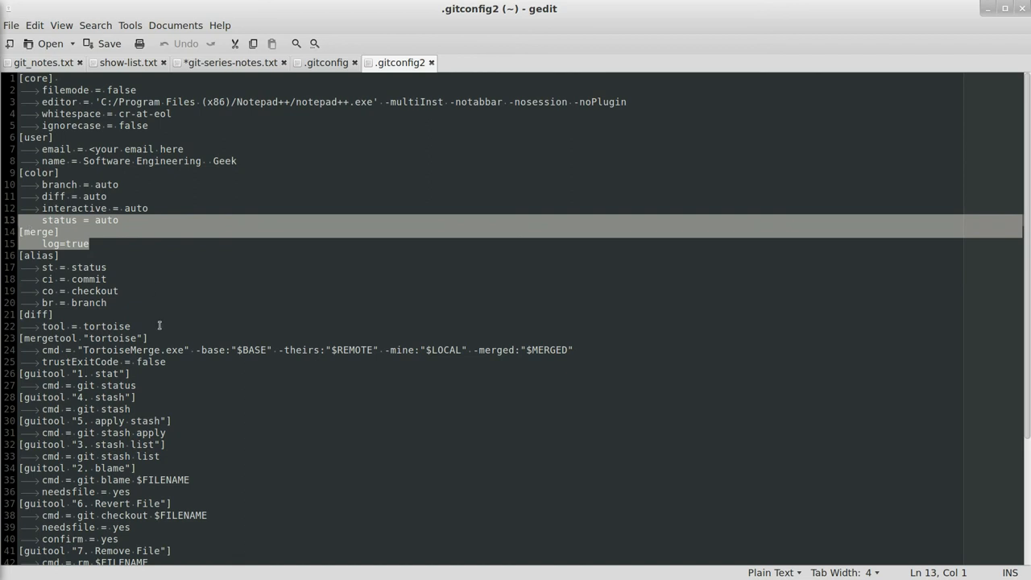